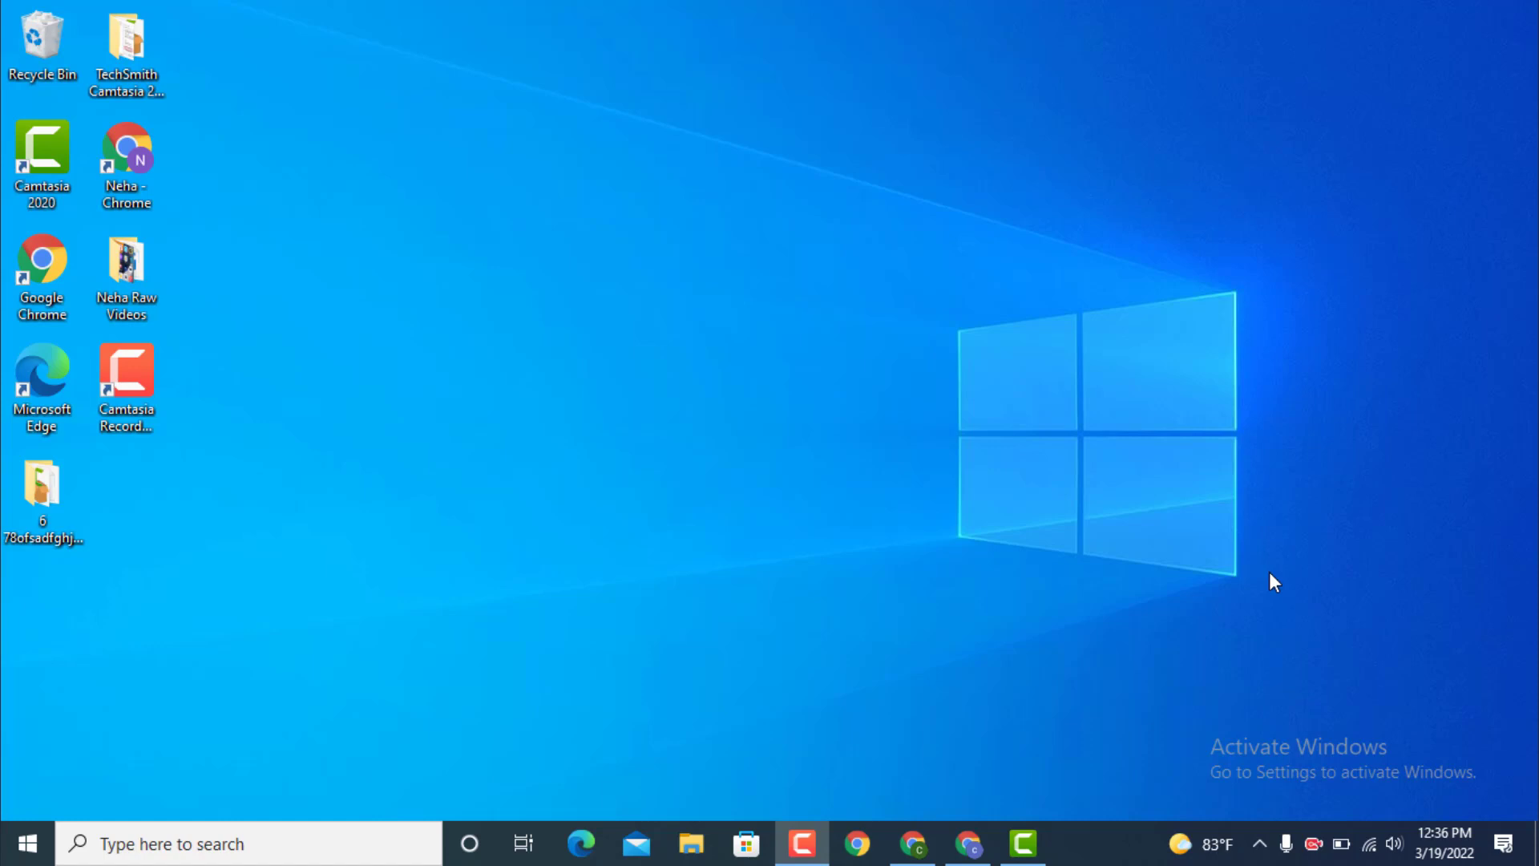
Launch Google Chrome from the desktop taskbar shortcut
left_click(912, 844)
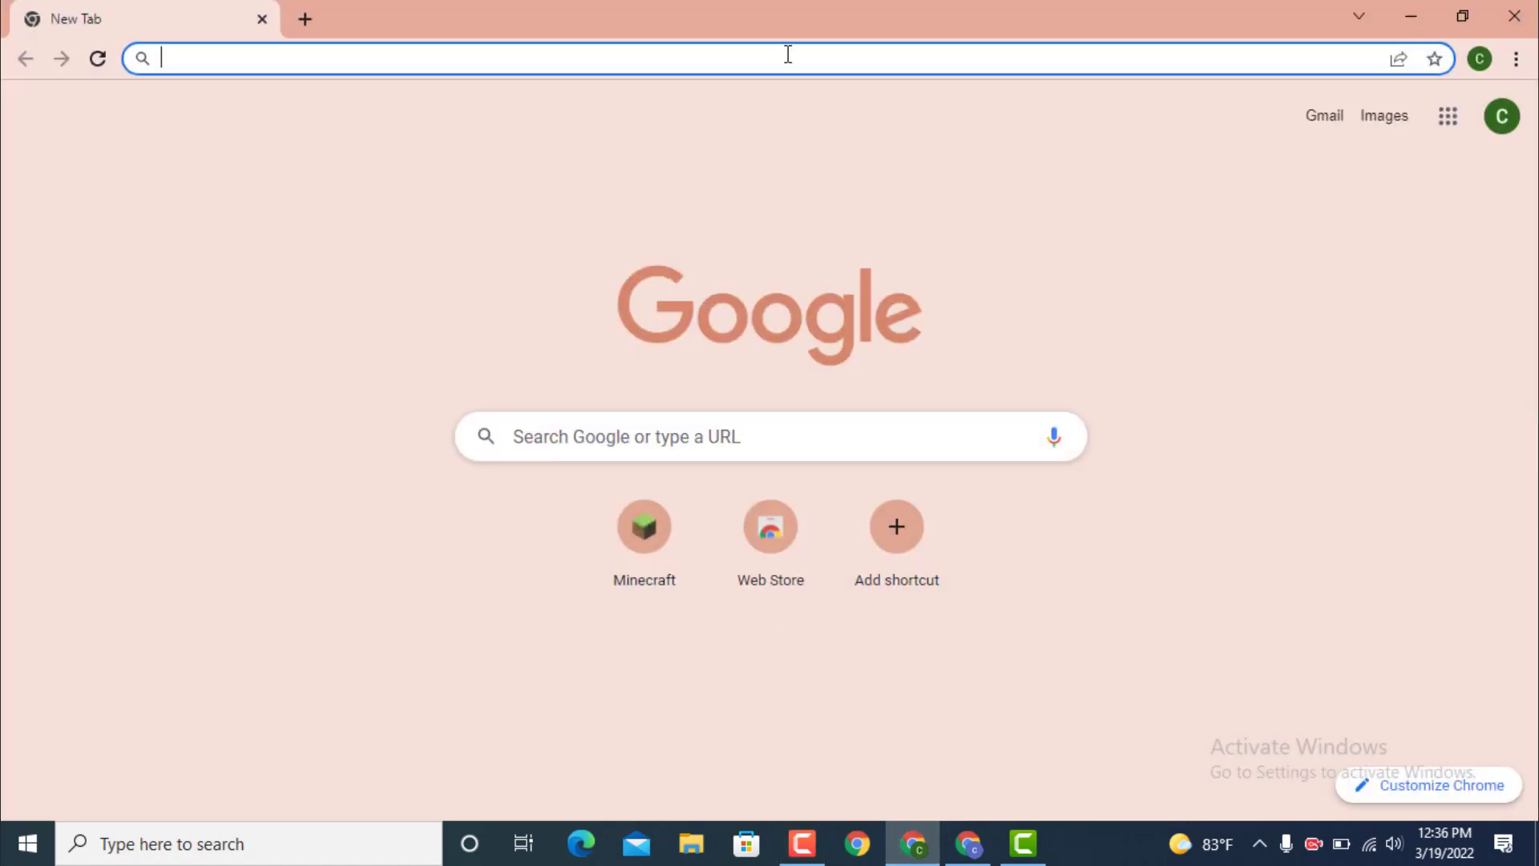
type("www.callofduty.com")
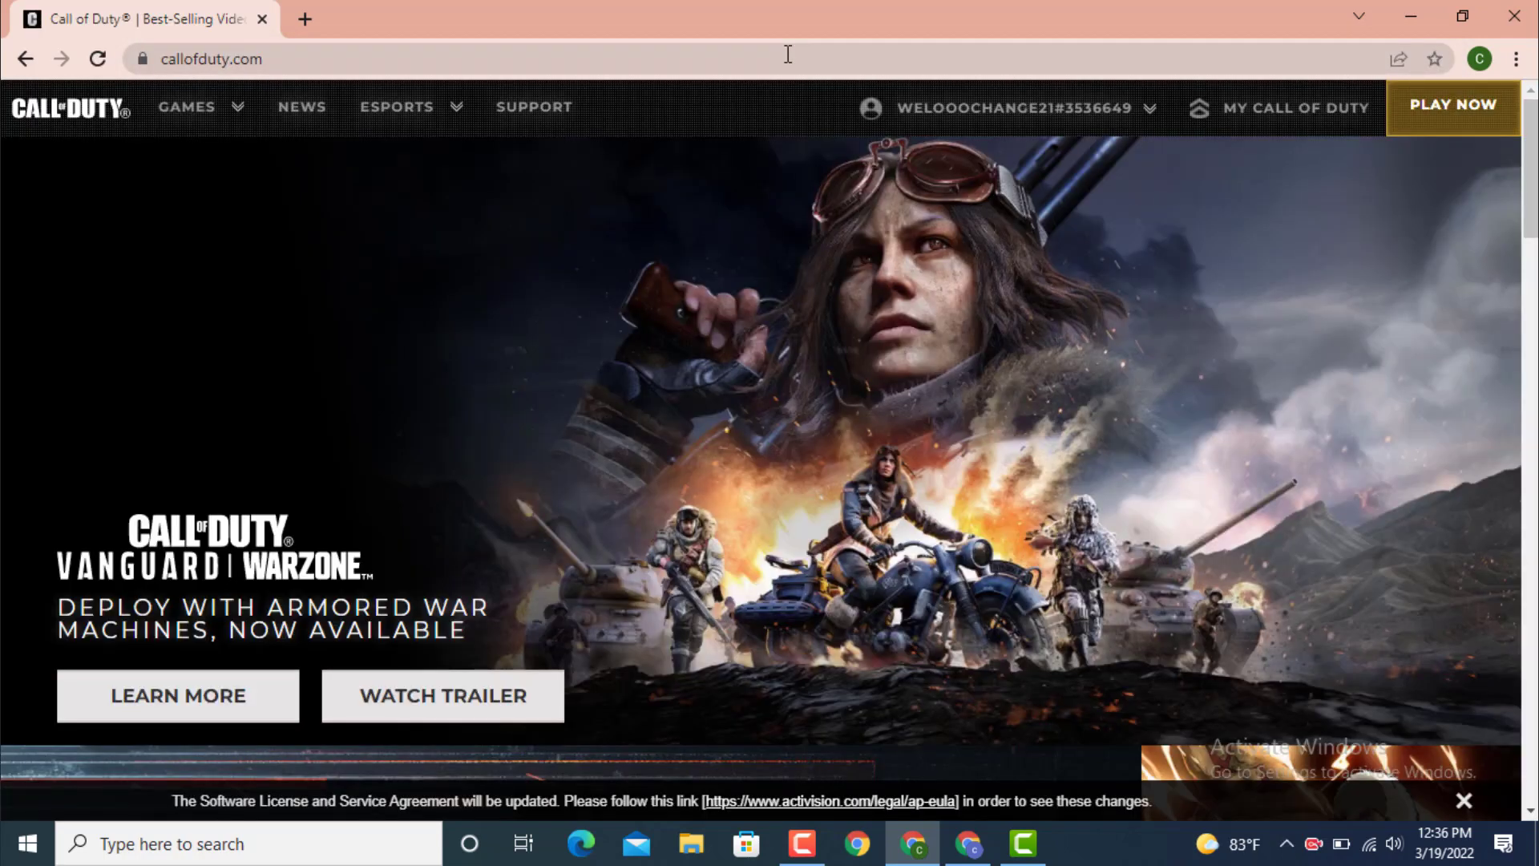
mouse_move(795, 110)
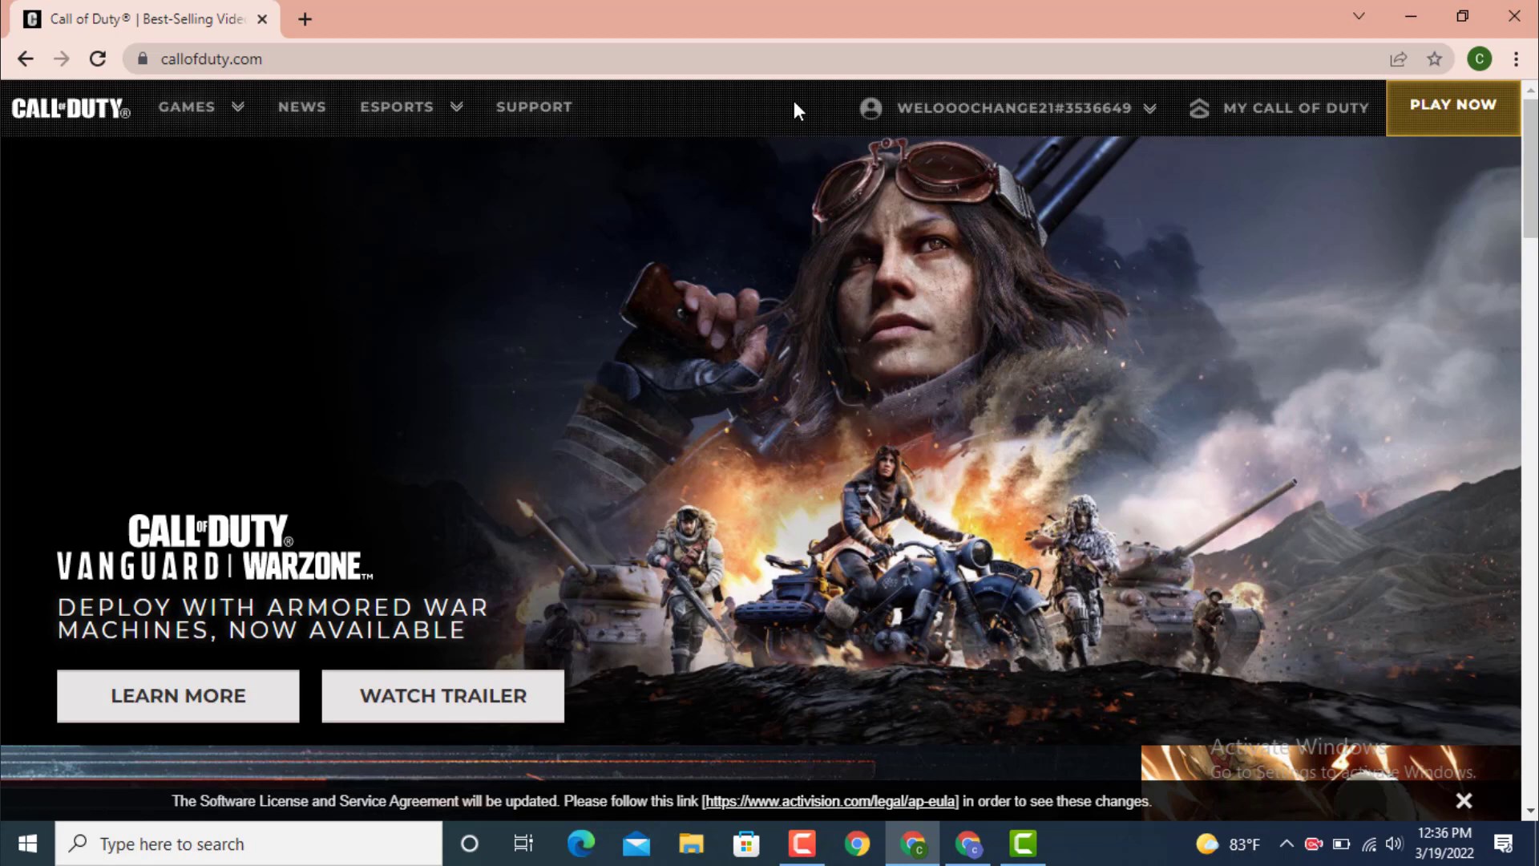
left_click(1002, 108)
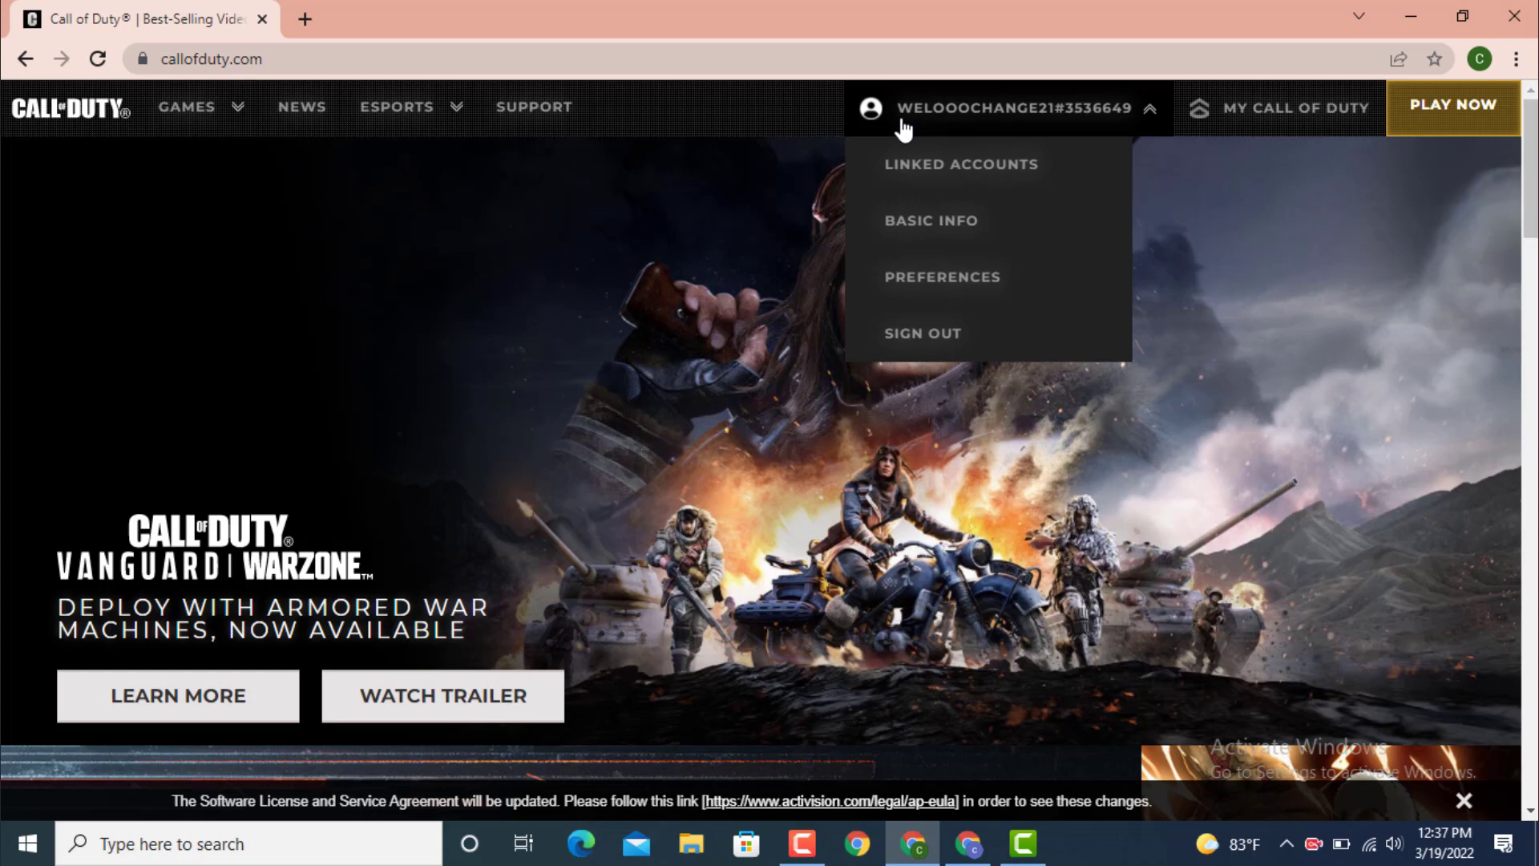
Choose BASIC INFO from the account dropdown to open the profile page
left_click(930, 220)
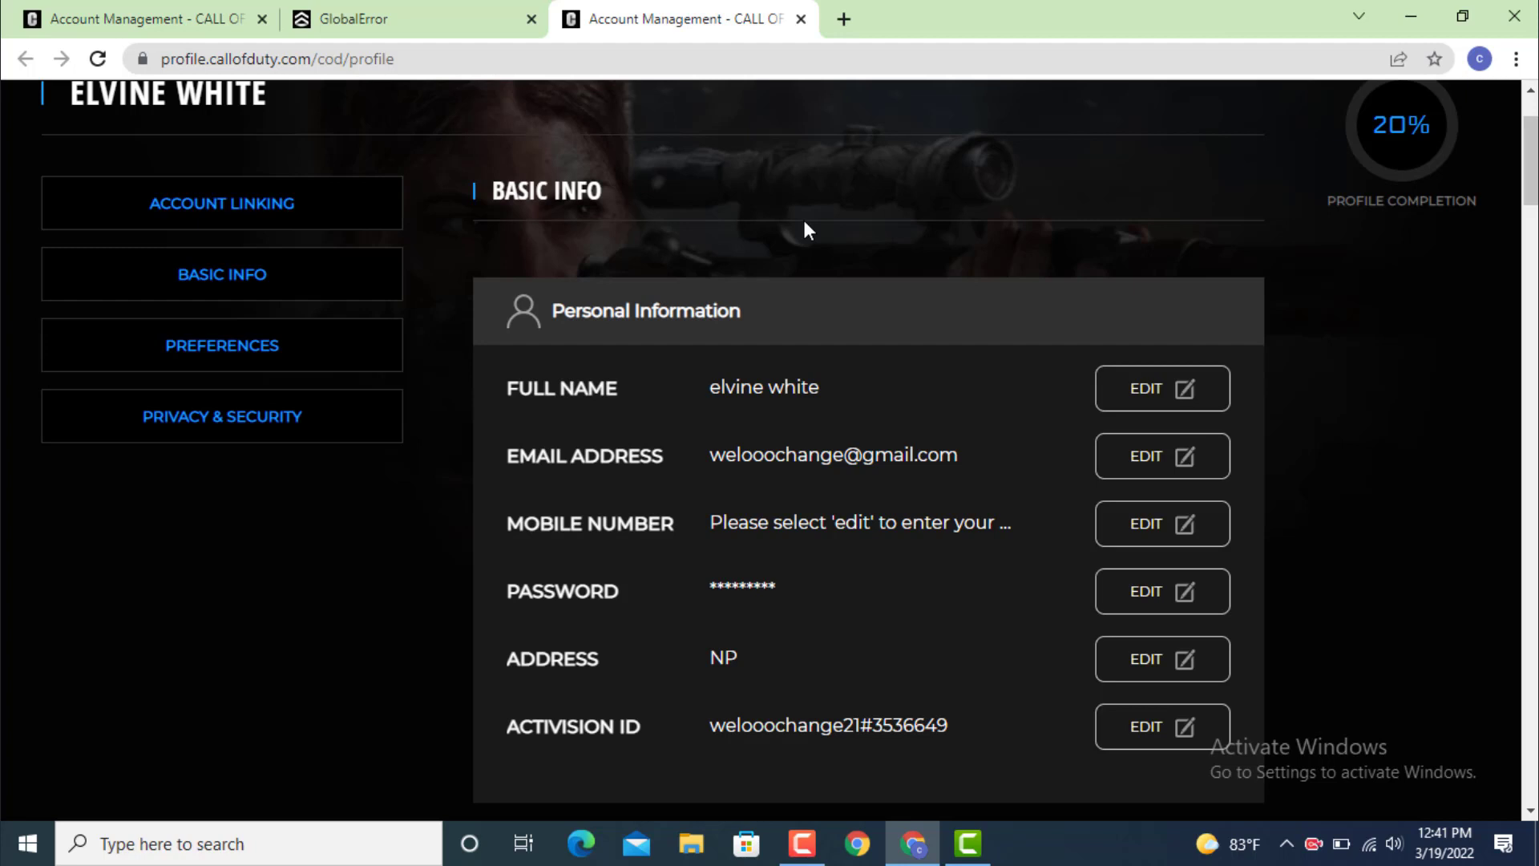
mouse_move(594, 499)
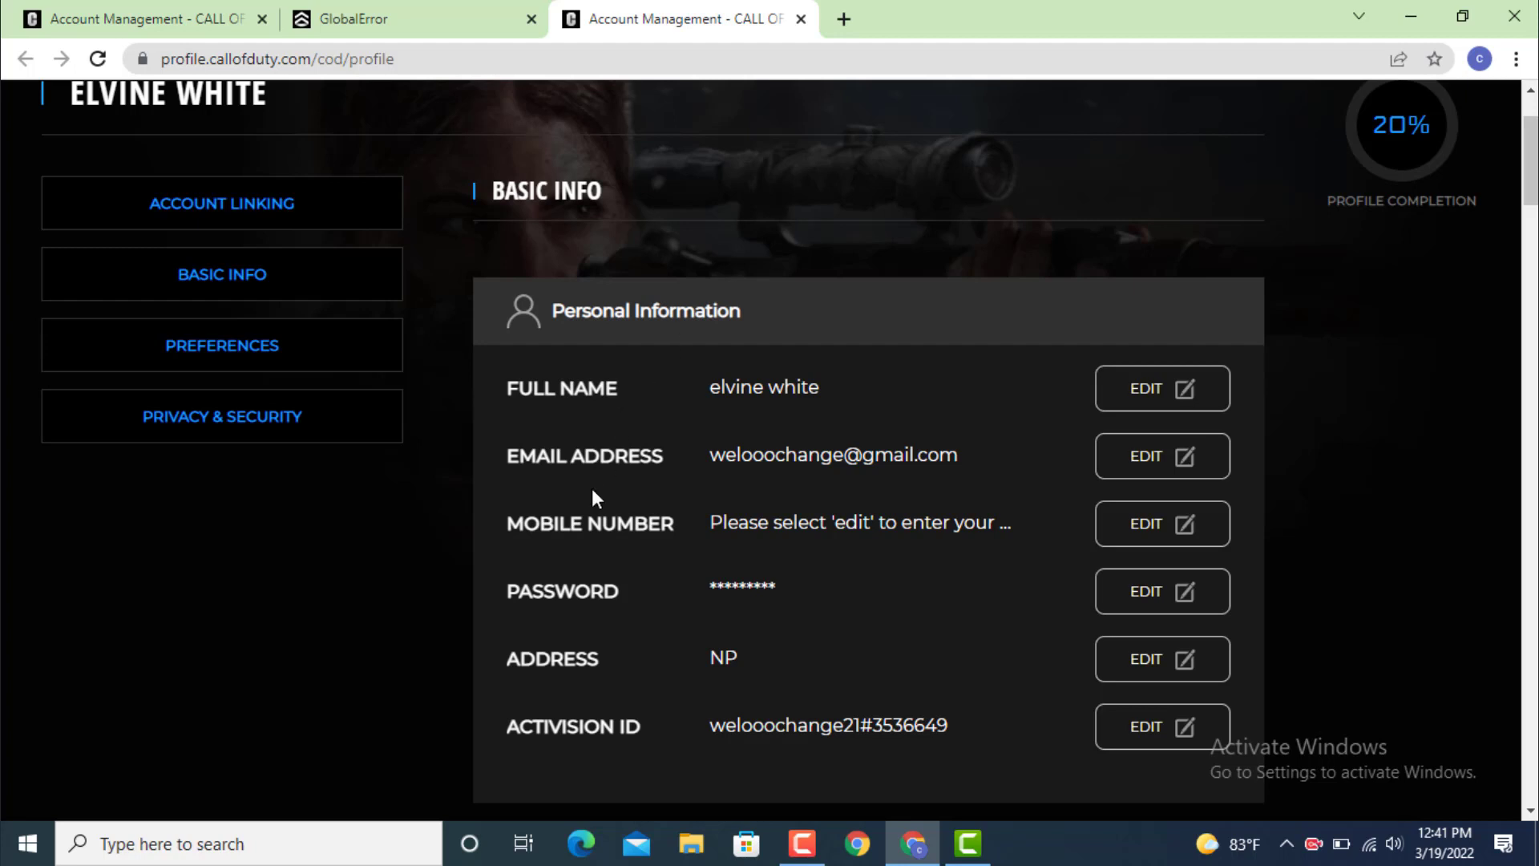
mouse_move(552, 617)
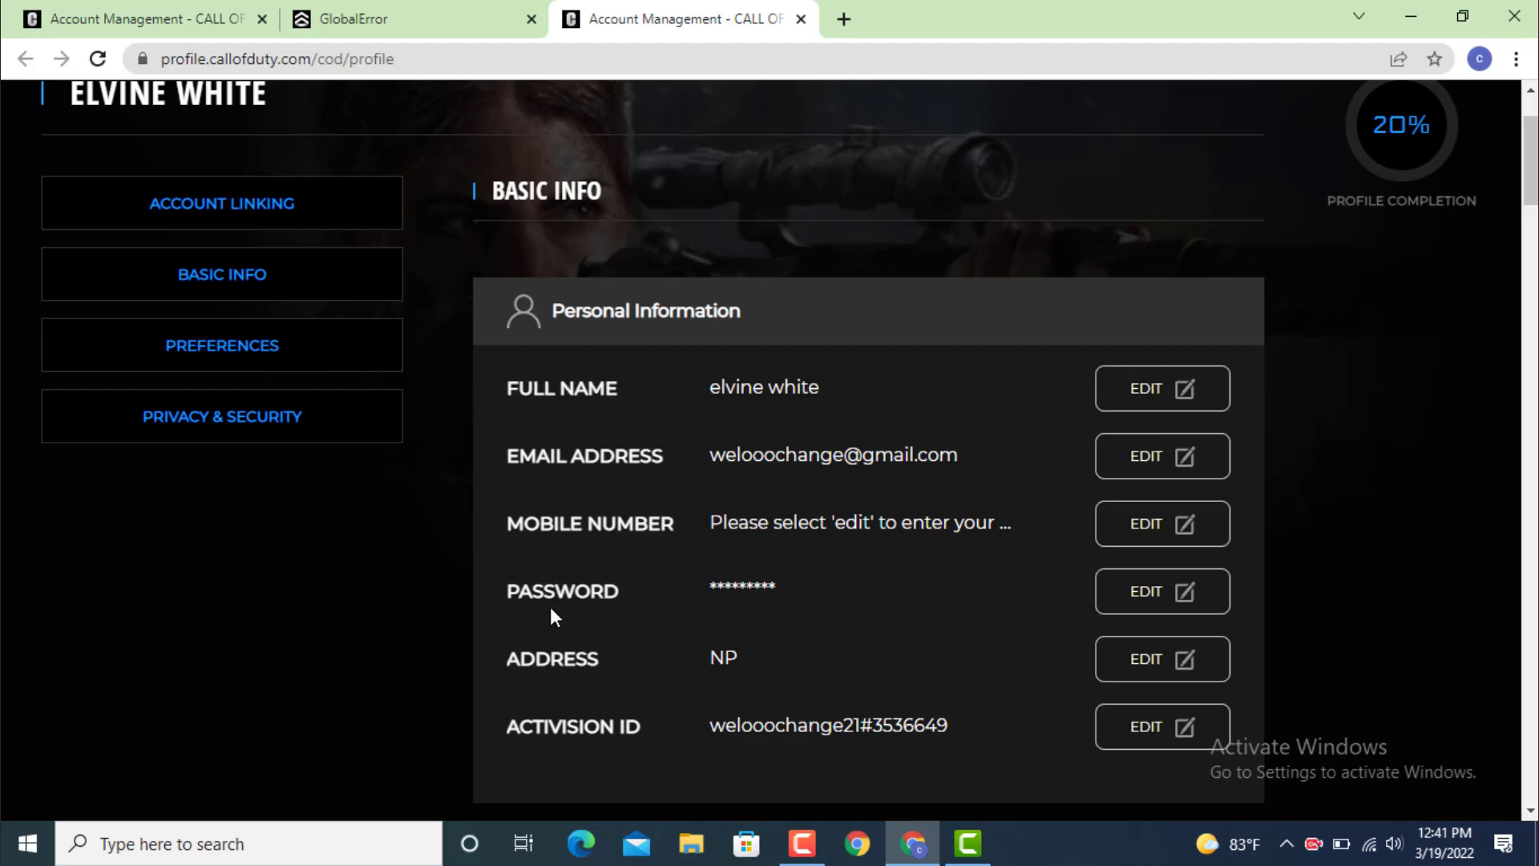
mouse_move(547, 756)
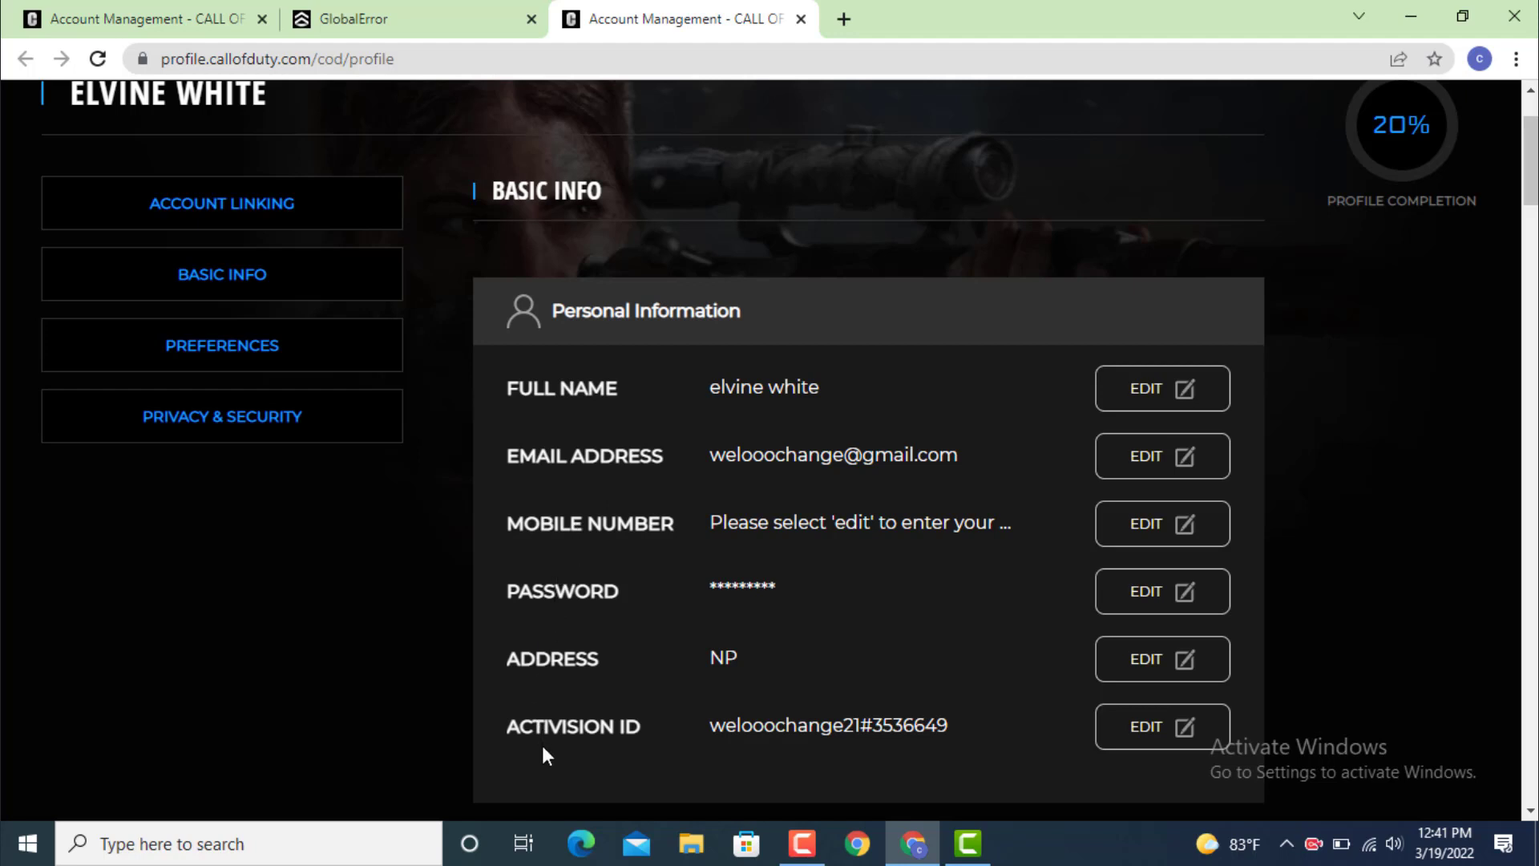
mouse_move(823, 545)
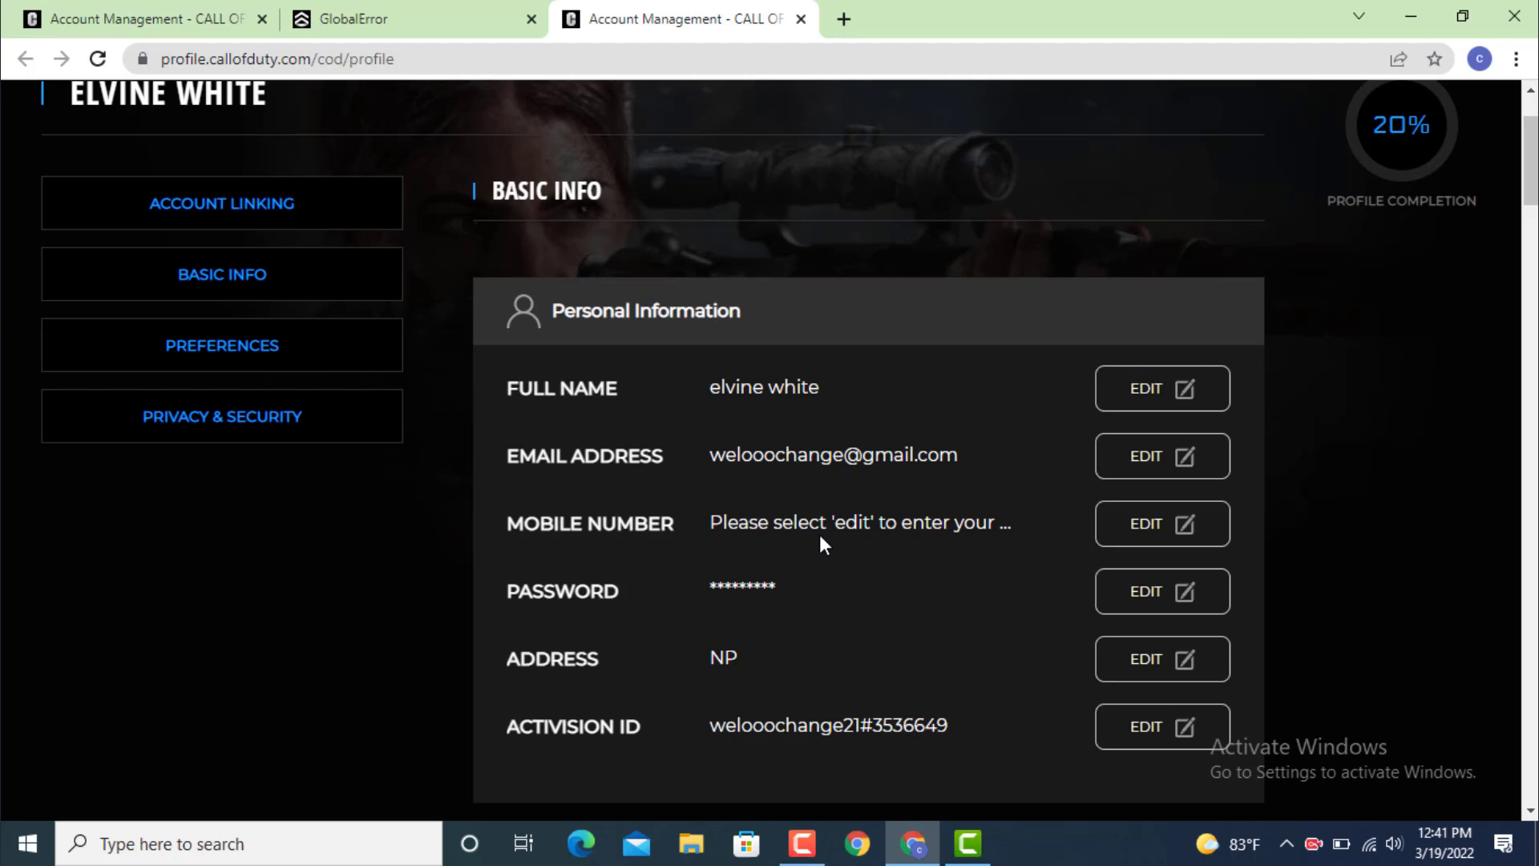
mouse_move(876, 508)
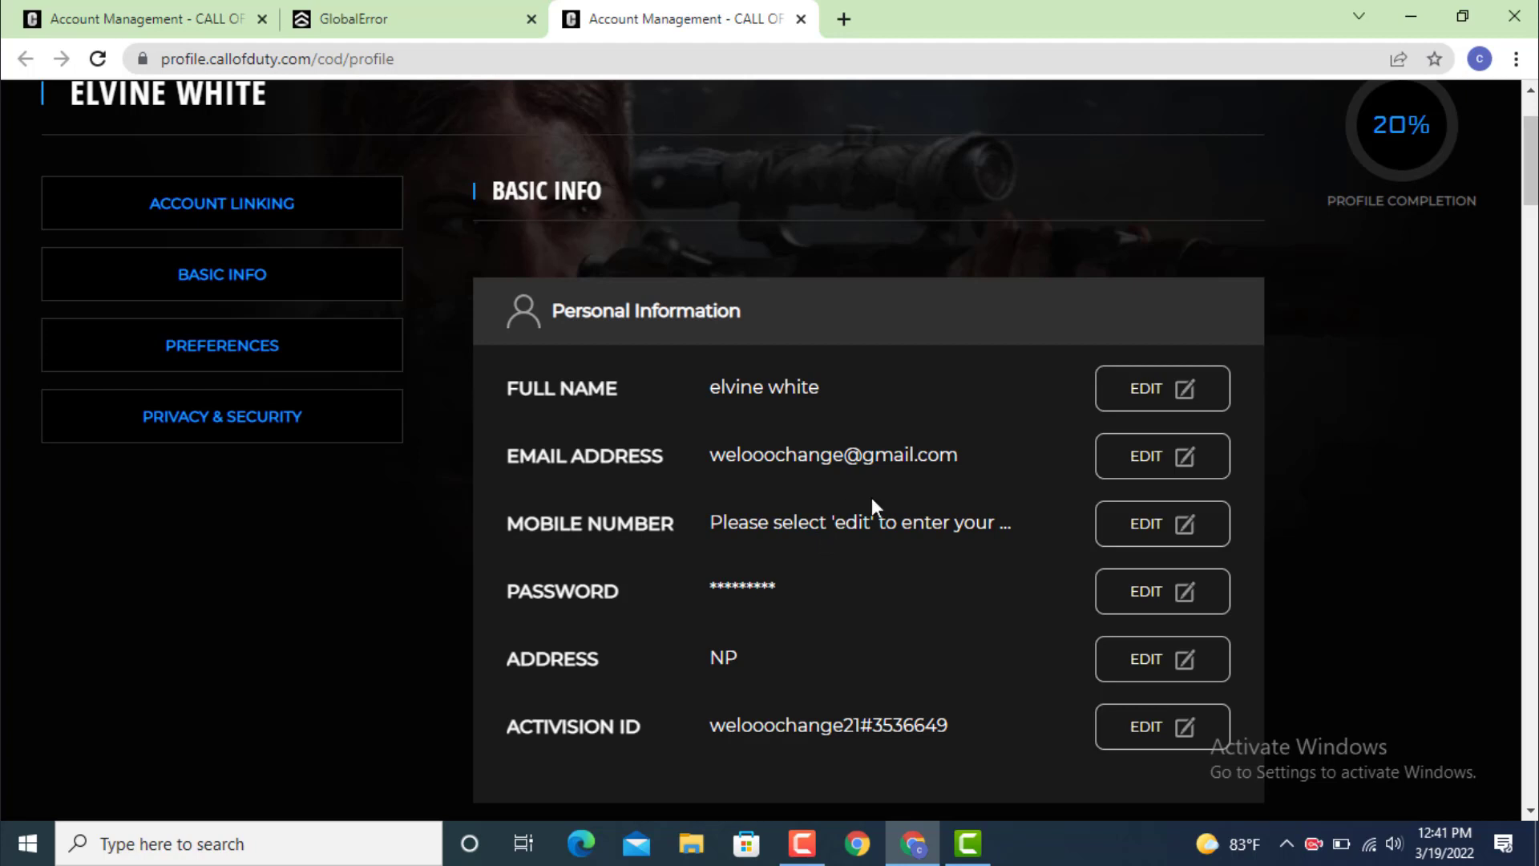
mouse_move(1329, 409)
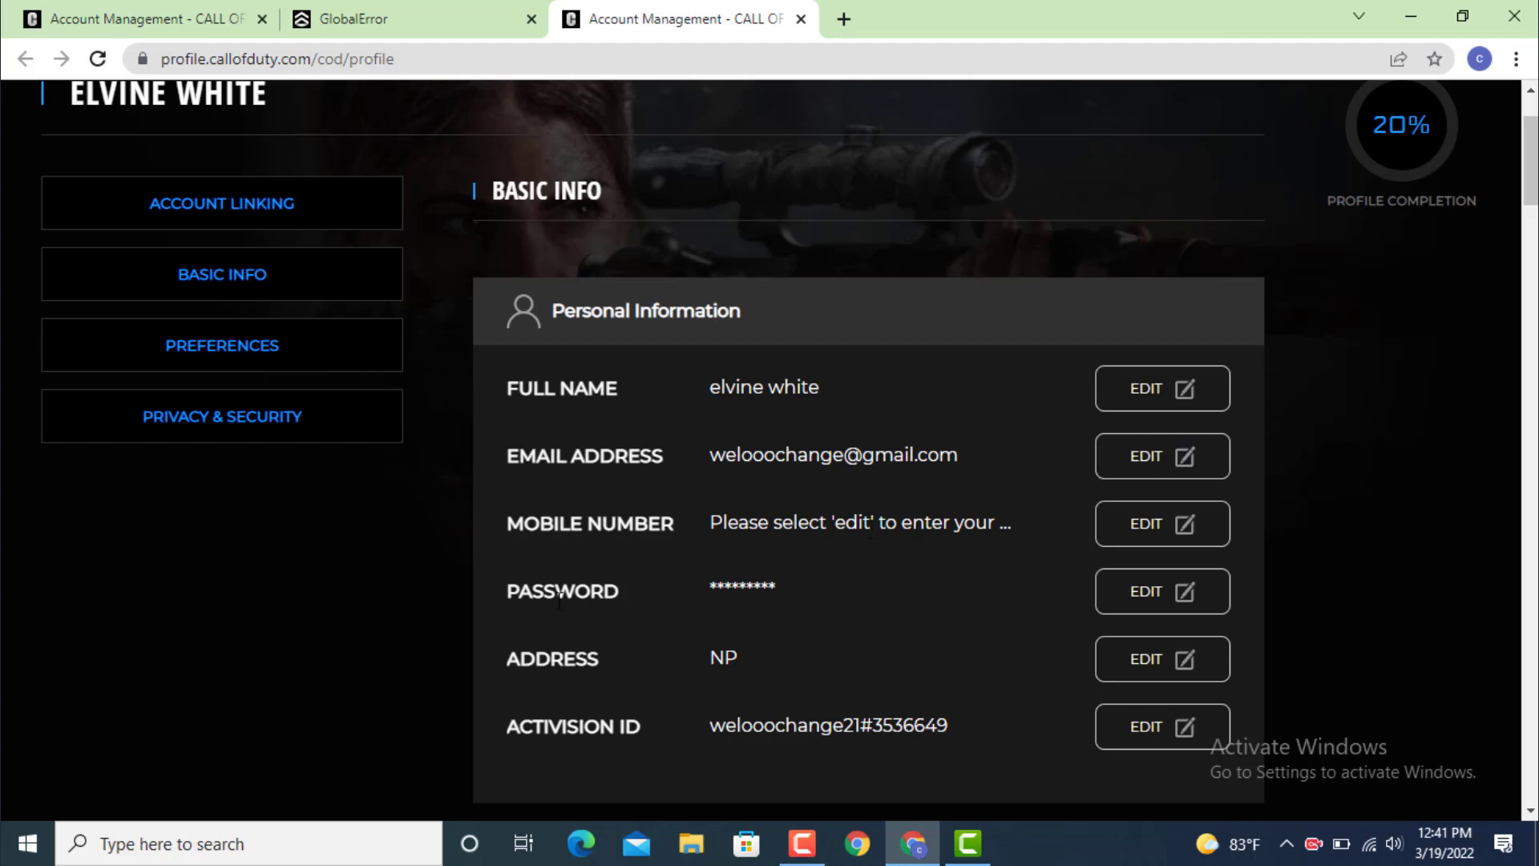
mouse_move(1052, 651)
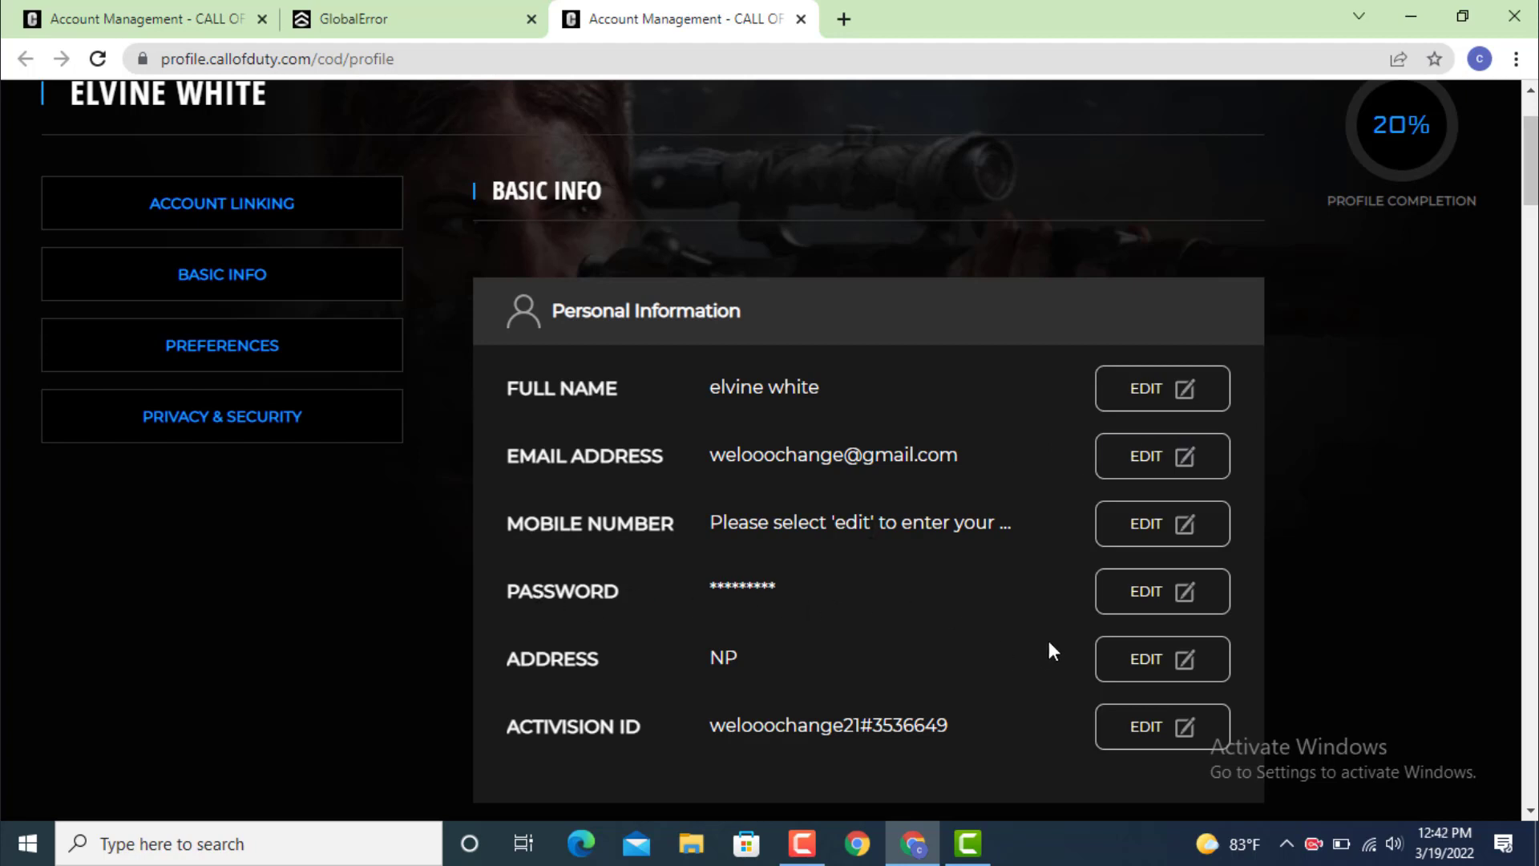
mouse_move(1161, 591)
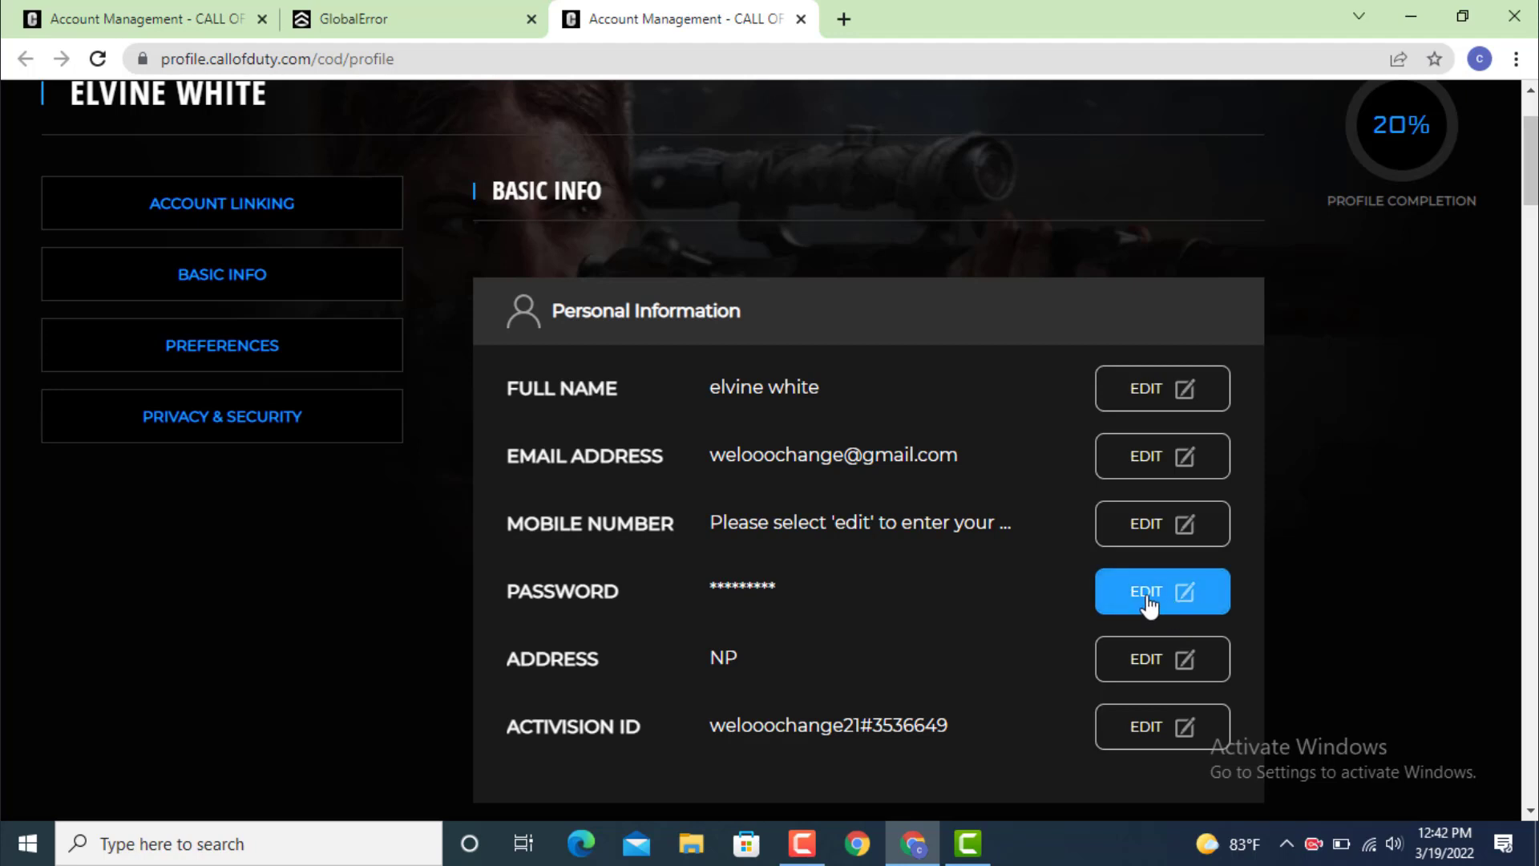
left_click(1162, 591)
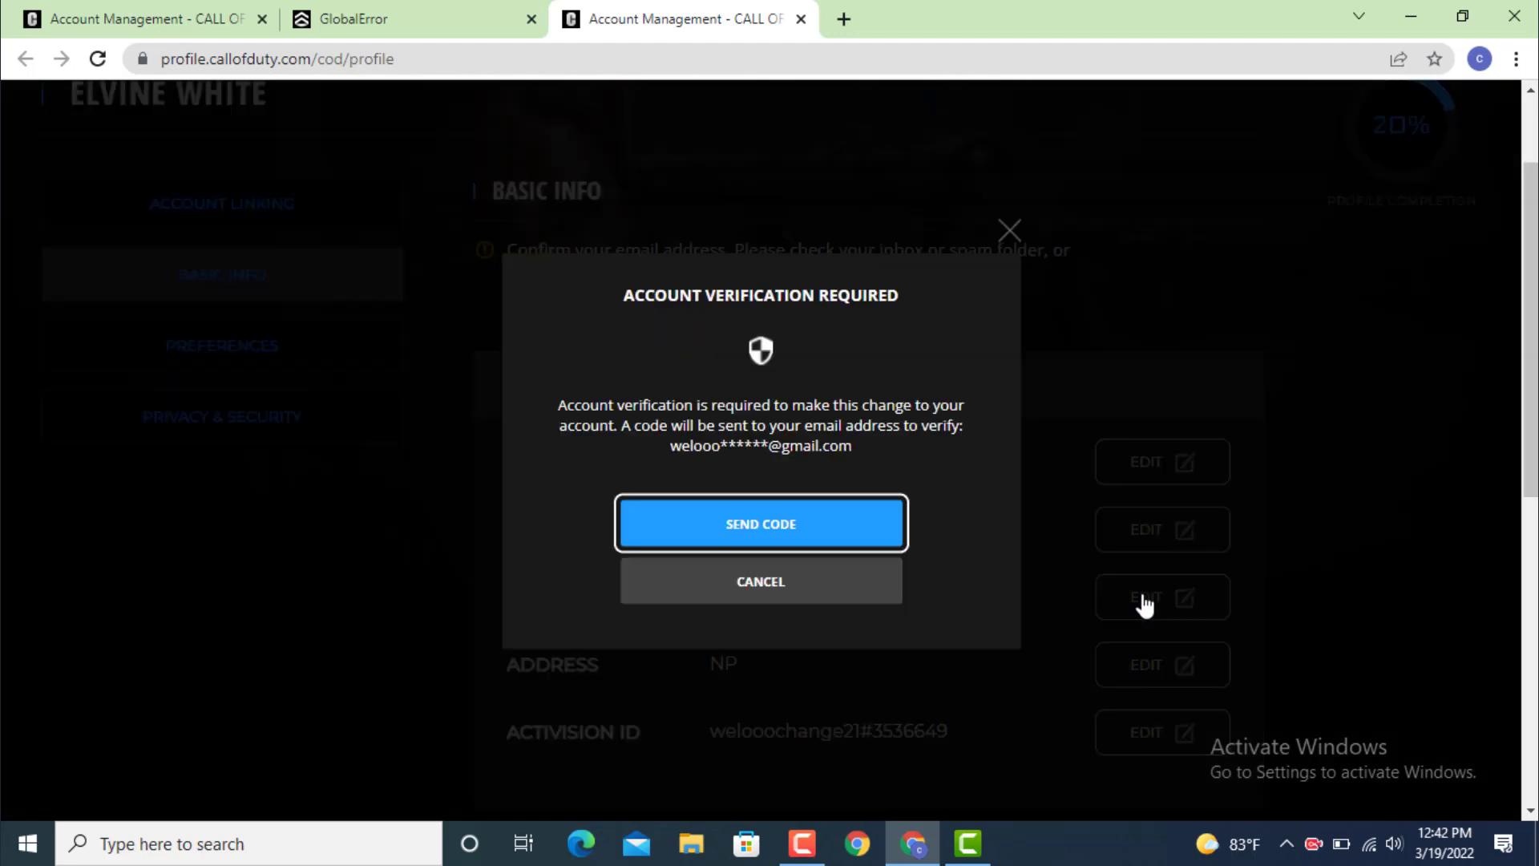
mouse_move(978, 538)
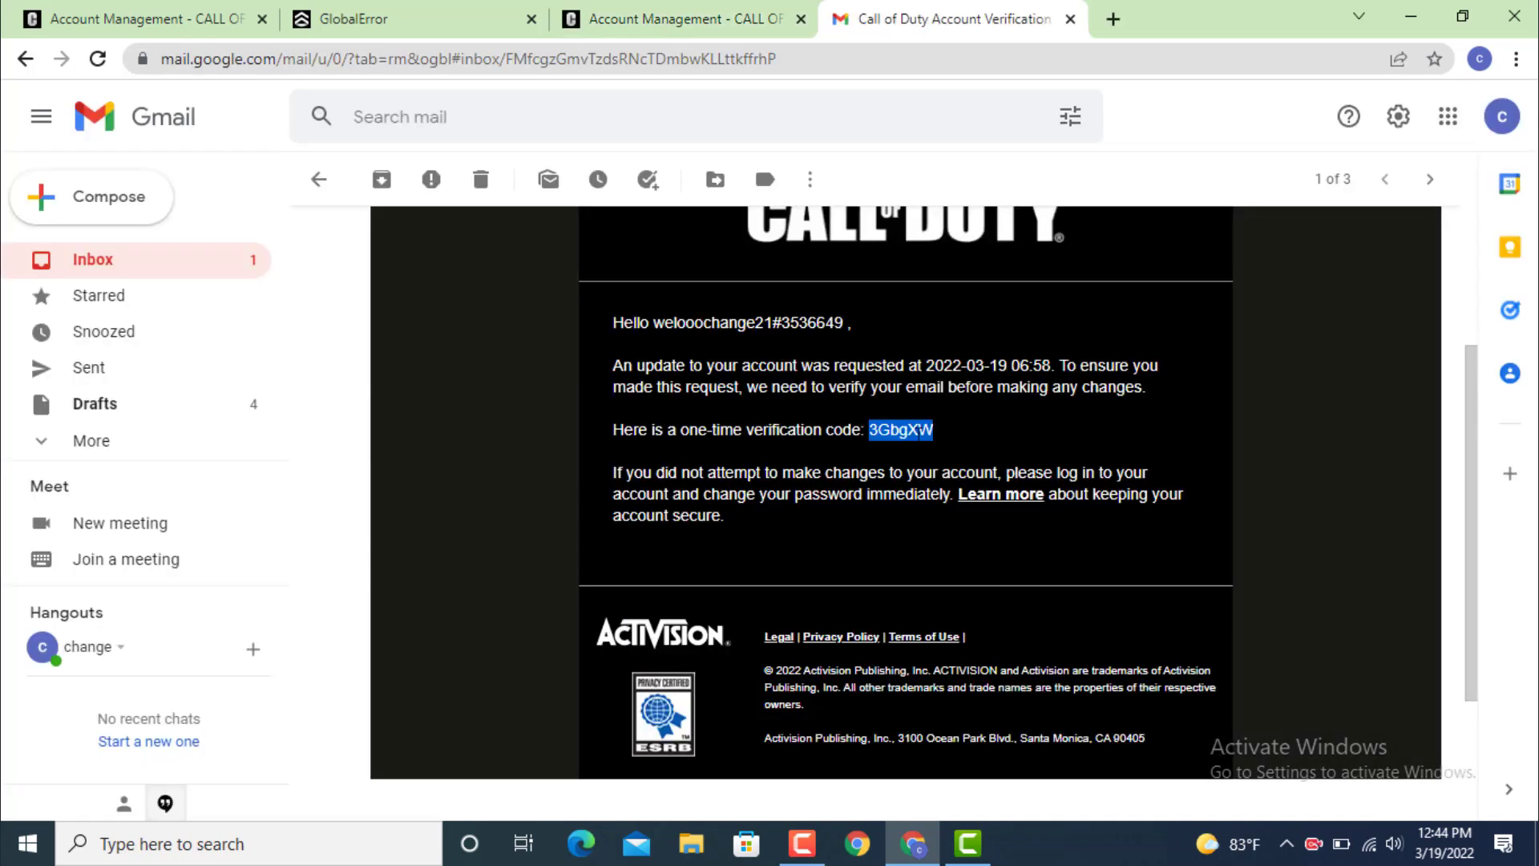
left_click(682, 19)
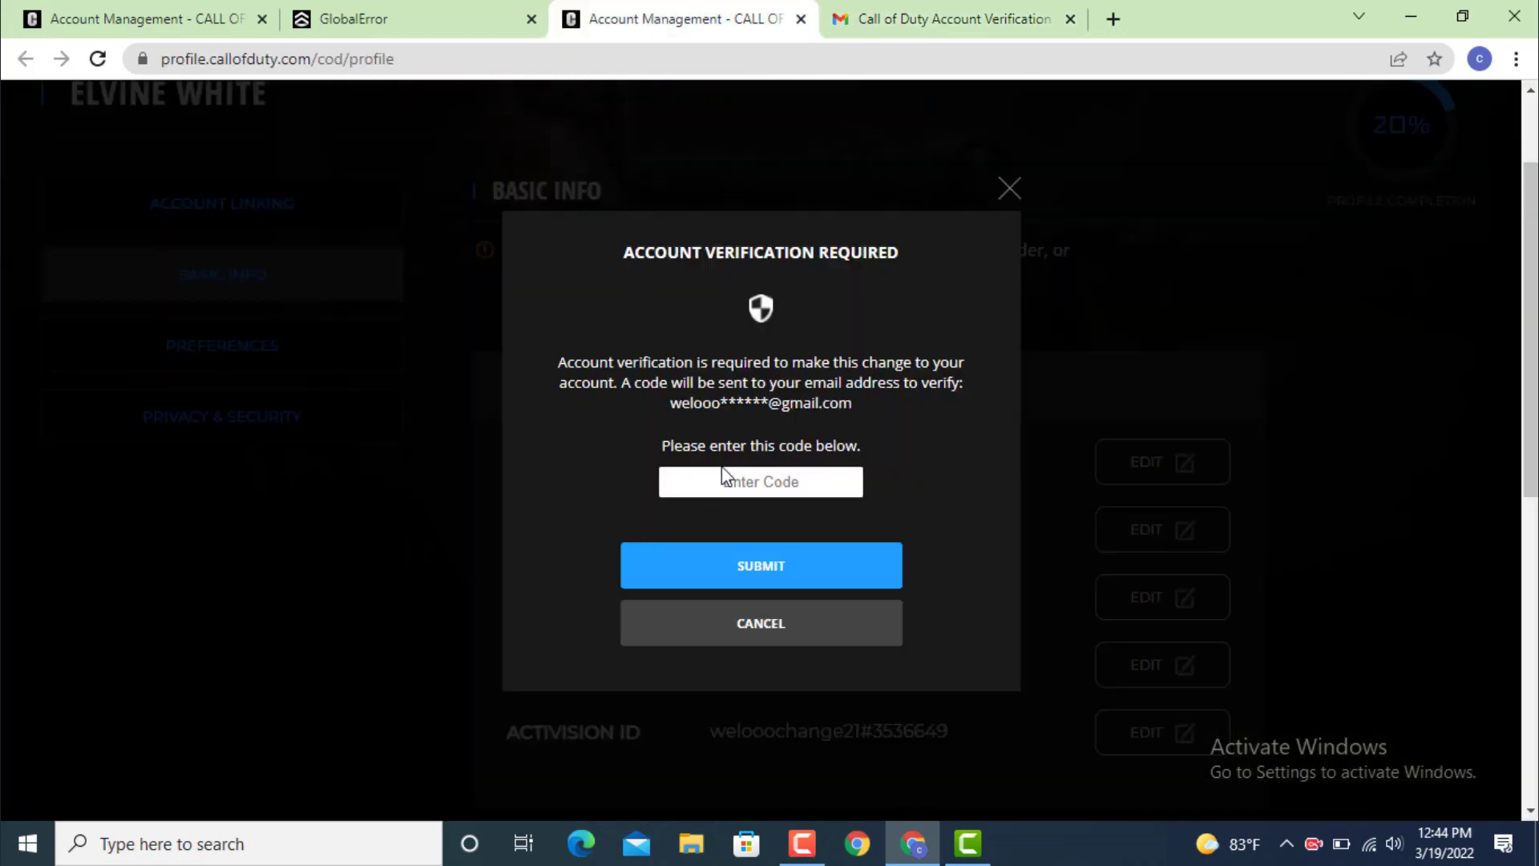
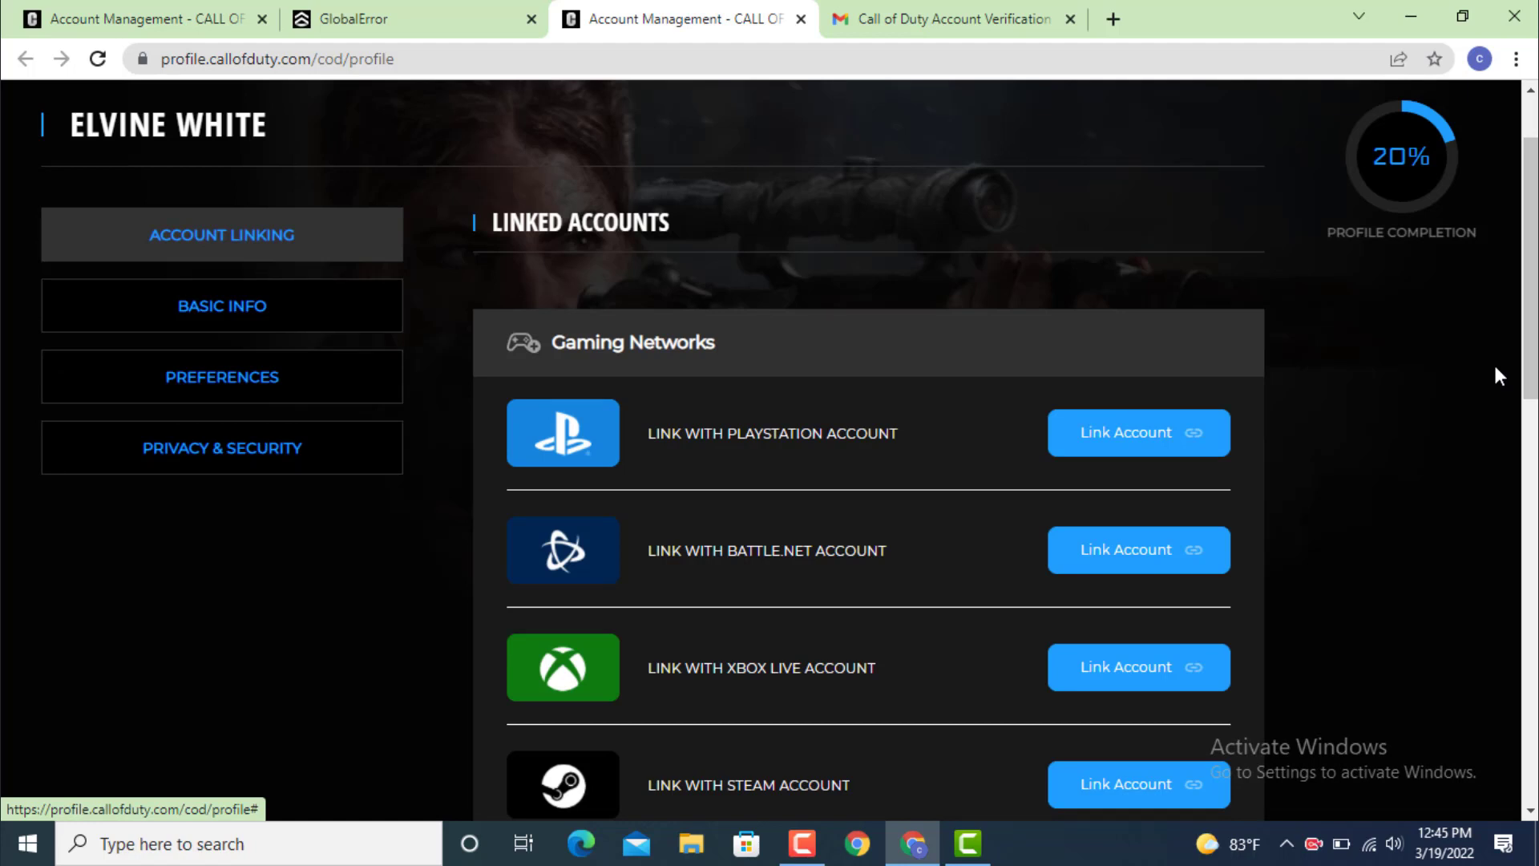
mouse_move(1326, 360)
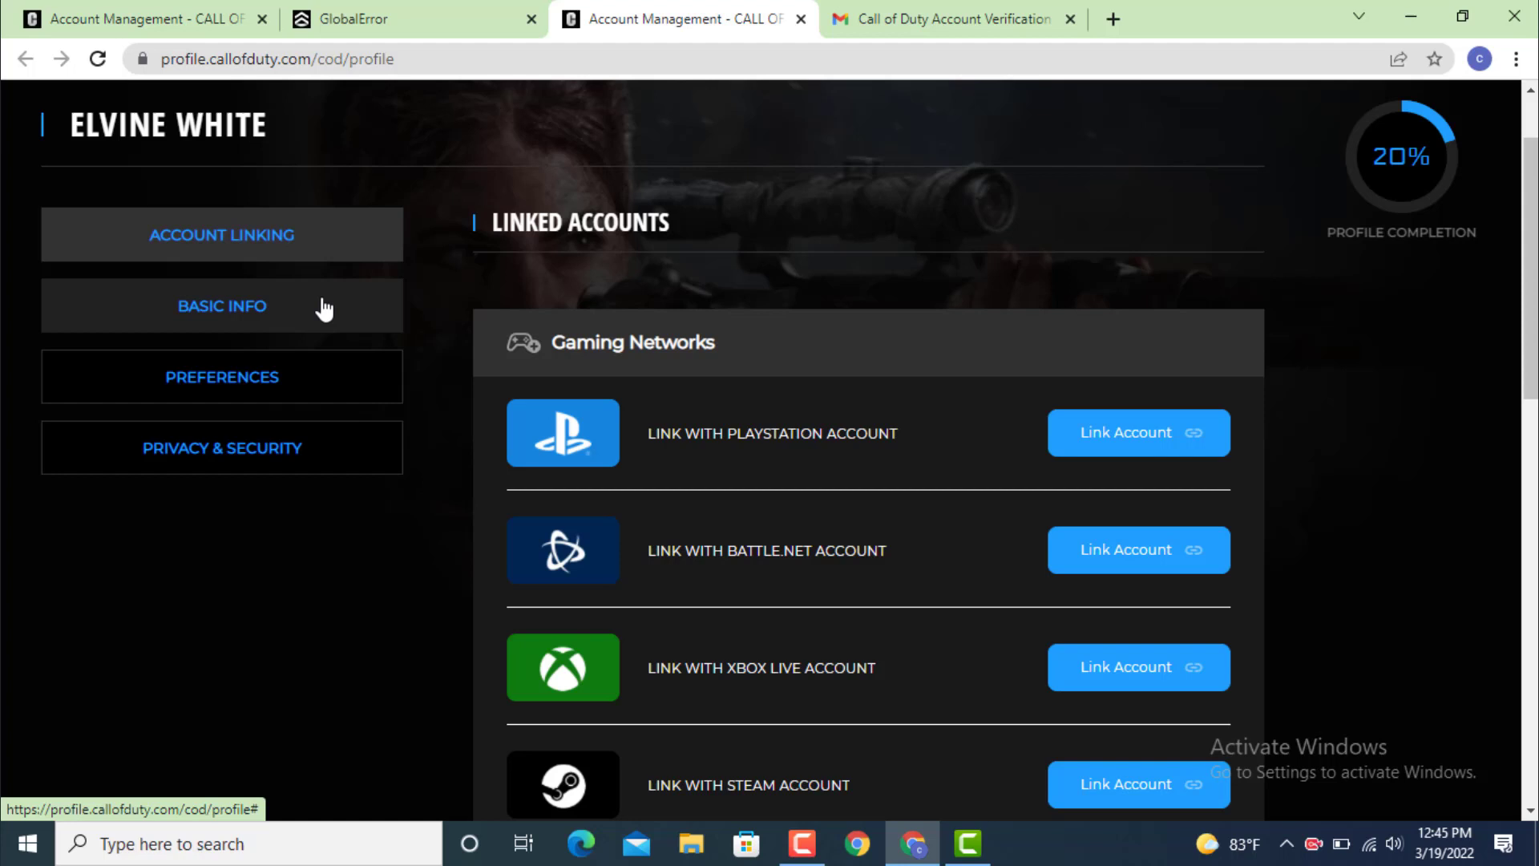
Return to Basic Info and open the Password field for editing
left_click(222, 307)
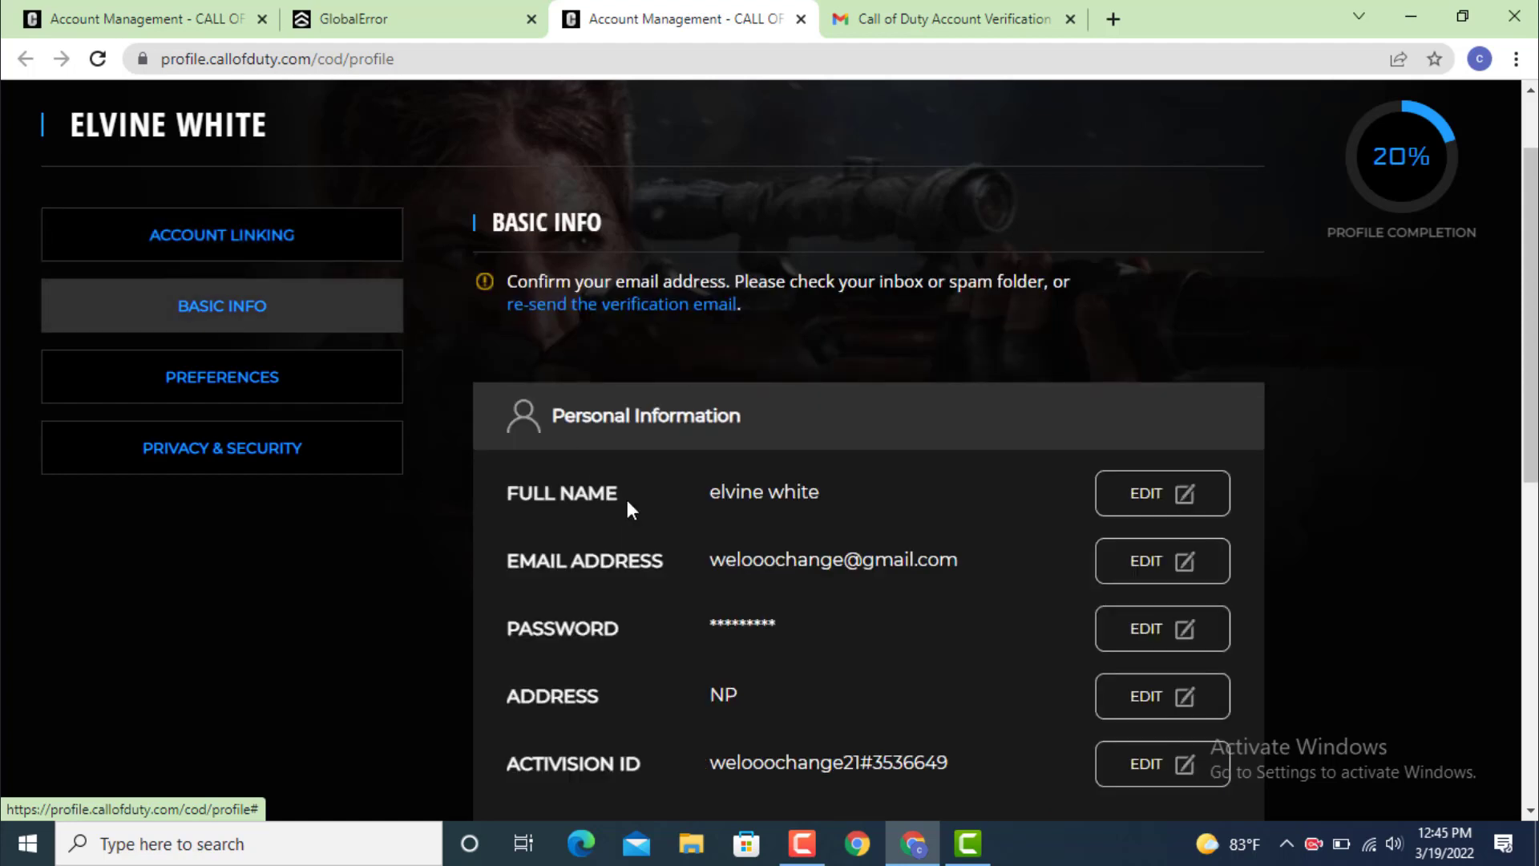
mouse_move(567, 633)
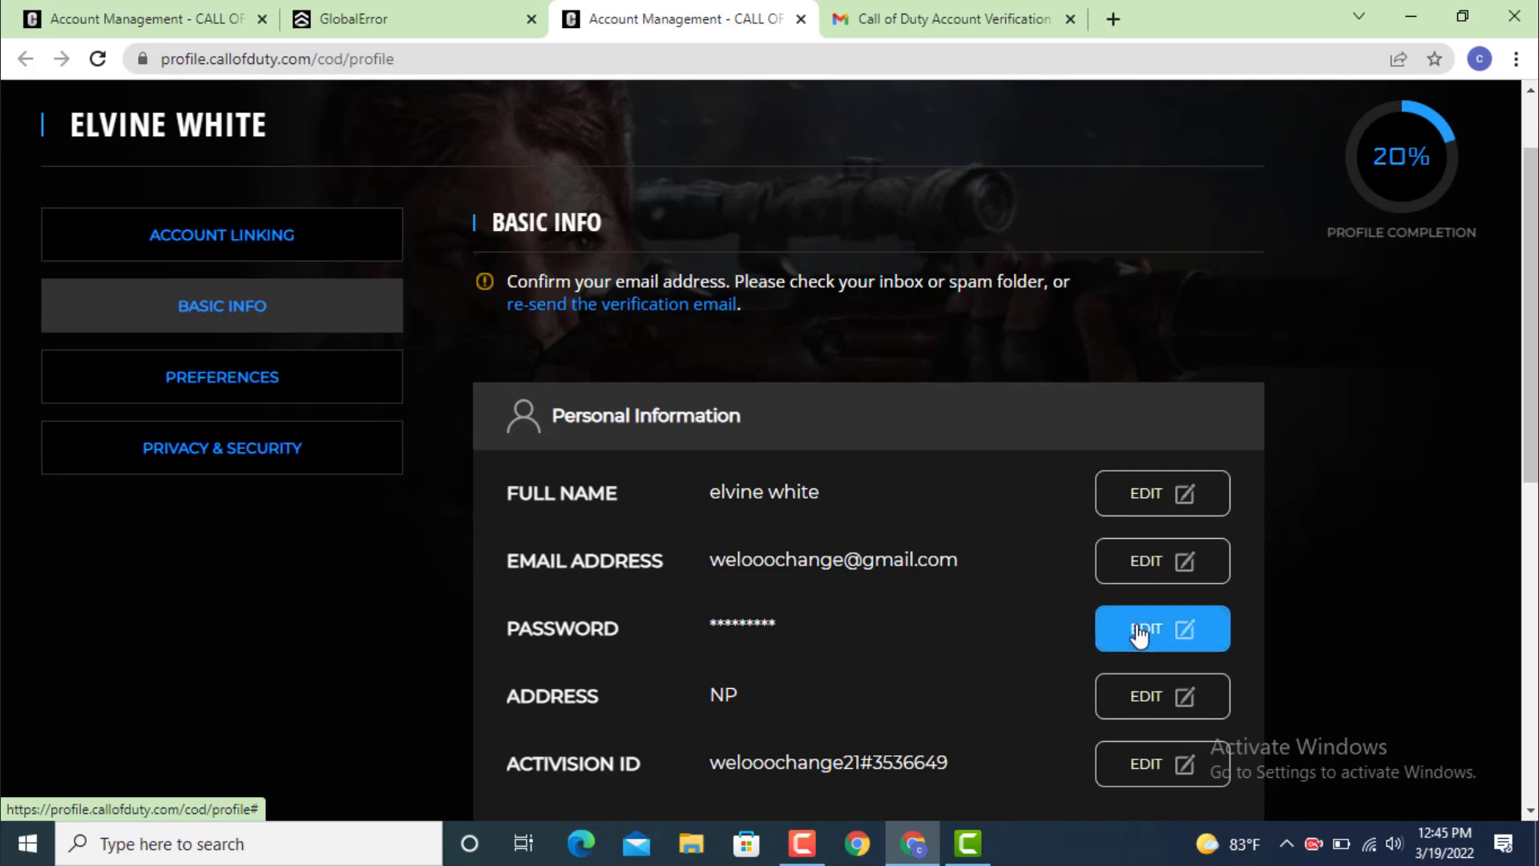
left_click(1162, 629)
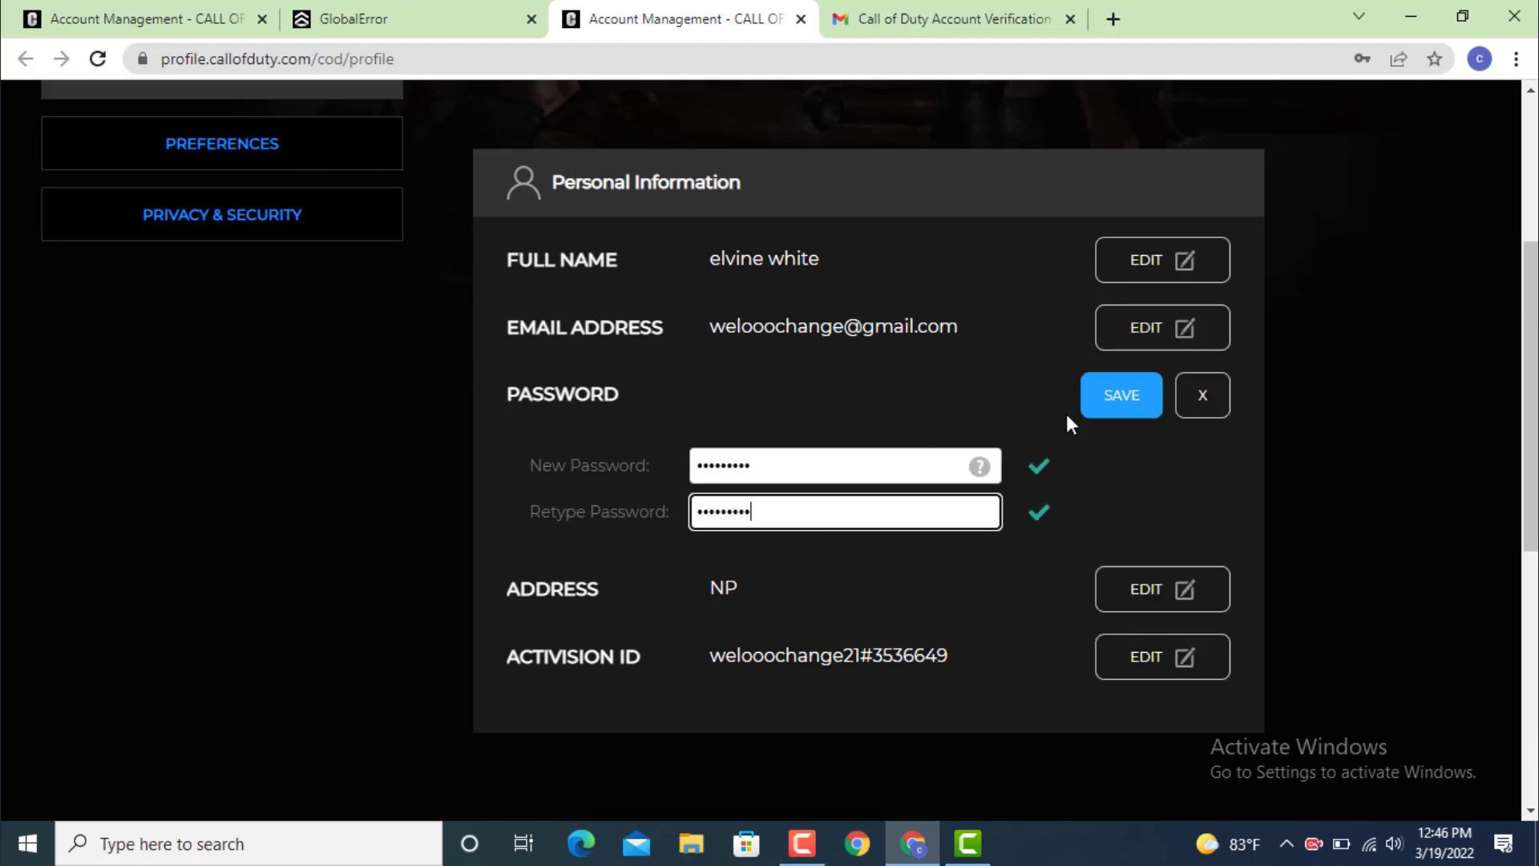
Save the new password and submit the current password in Verify Your Account
left_click(1120, 394)
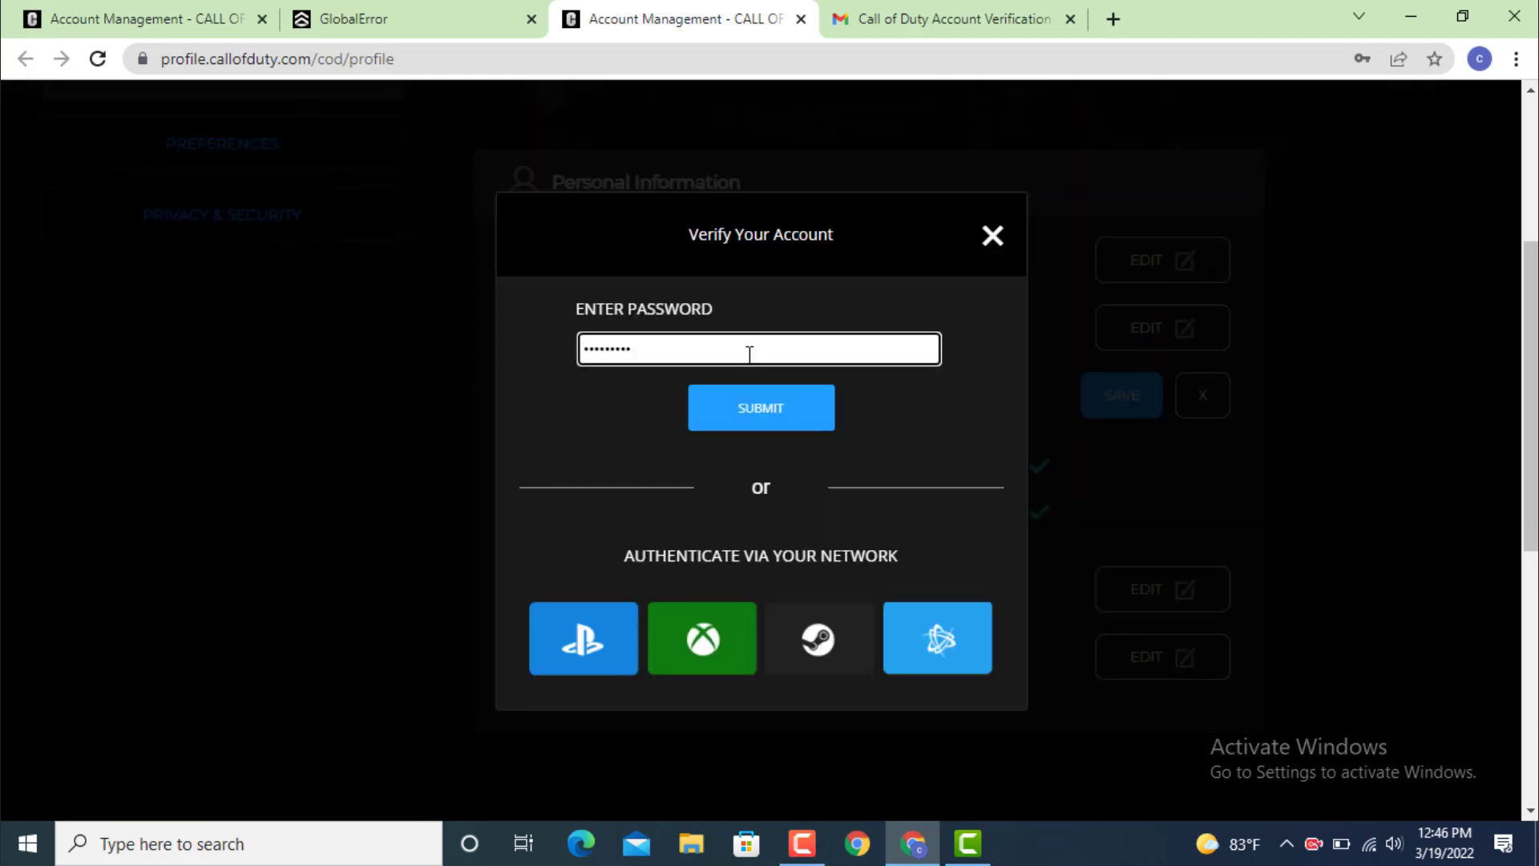
left_click(759, 408)
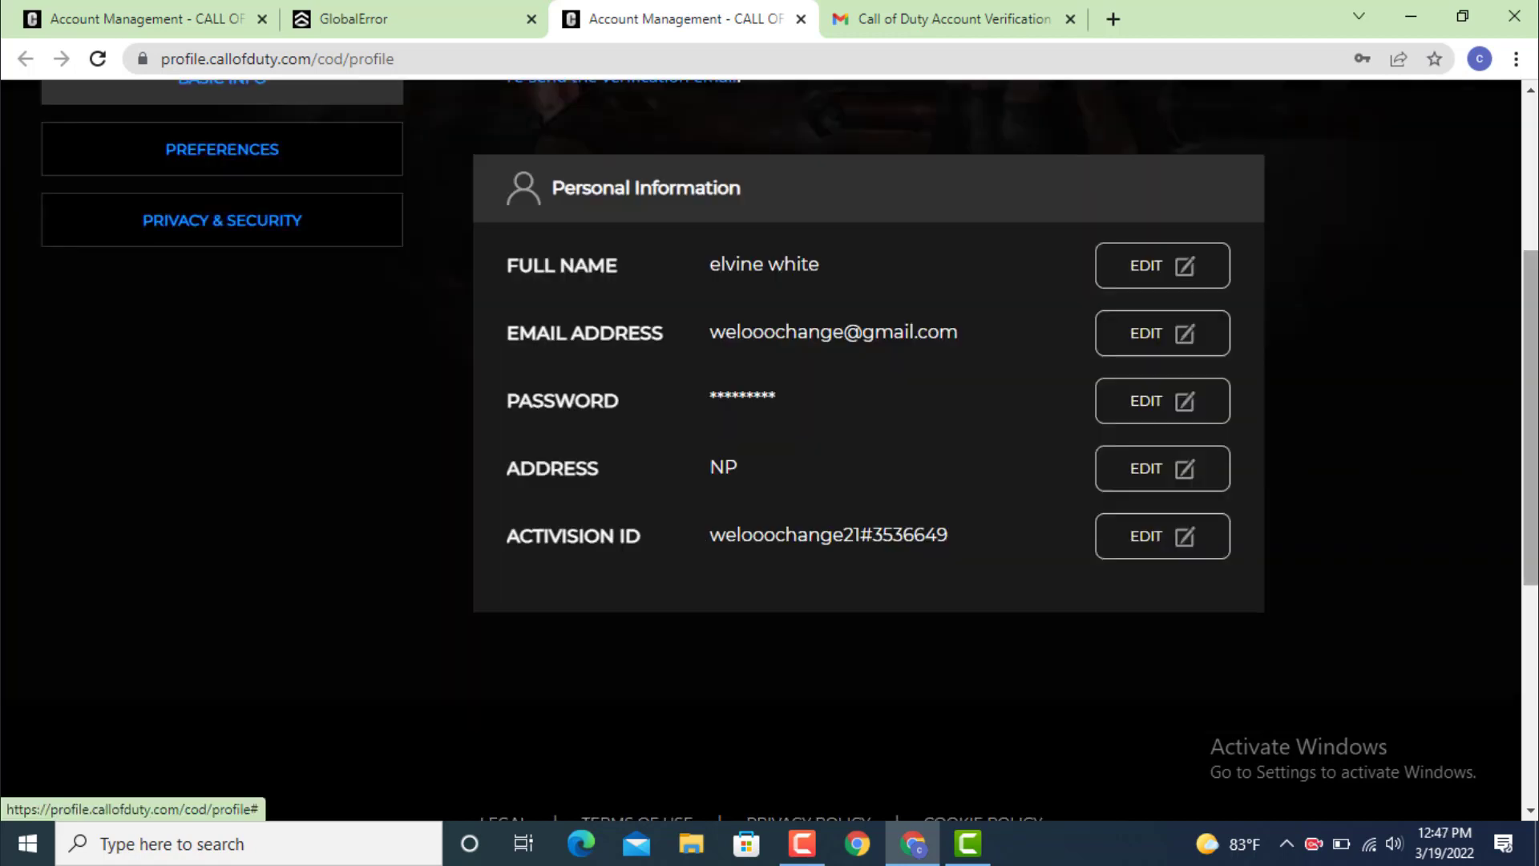